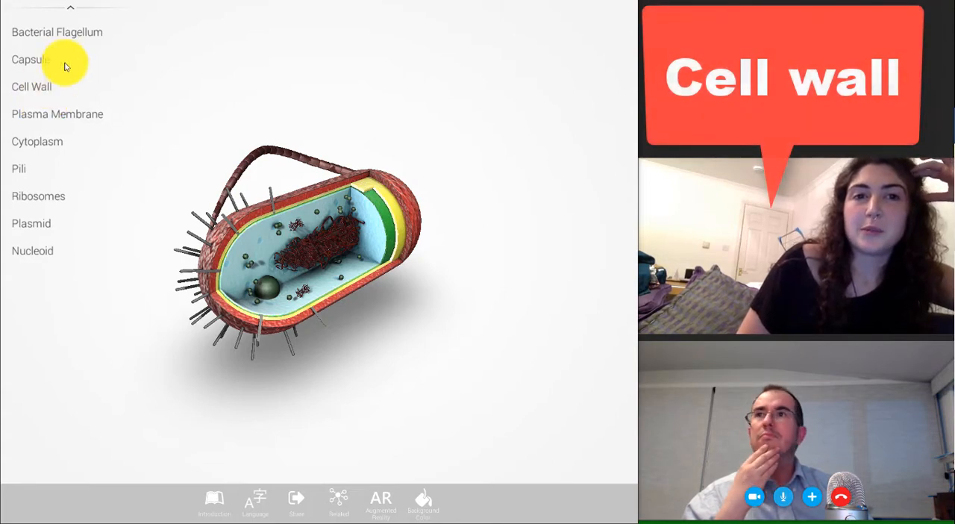
- Highlight the cell wall layer, then switch the highlight to the plasma membrane
{"action": "left_click", "coordinate": [33, 86]}
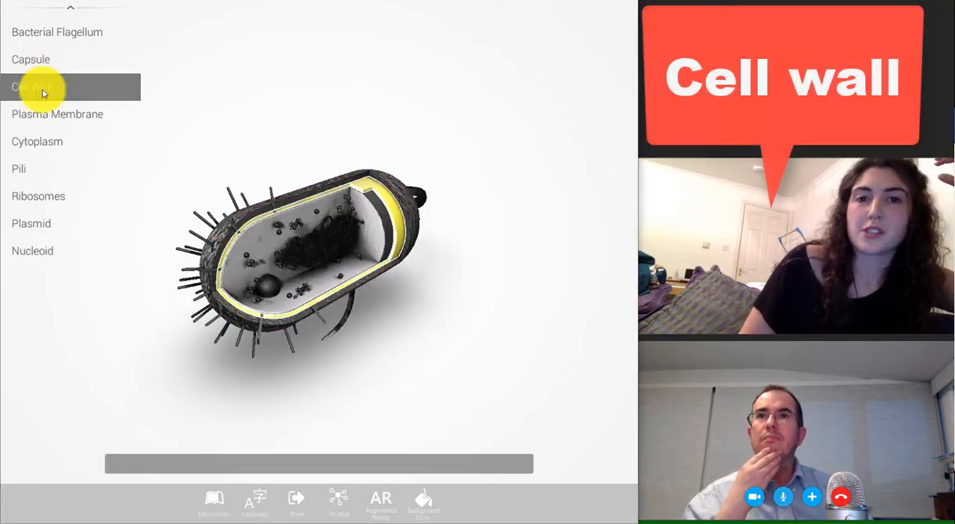
{"action": "left_click", "coordinate": [42, 87]}
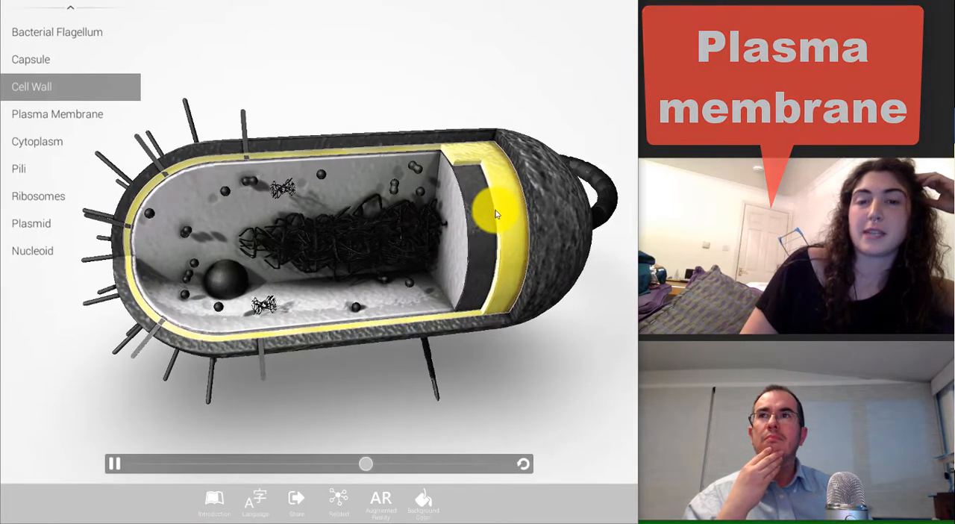
{"action": "left_click", "coordinate": [57, 113]}
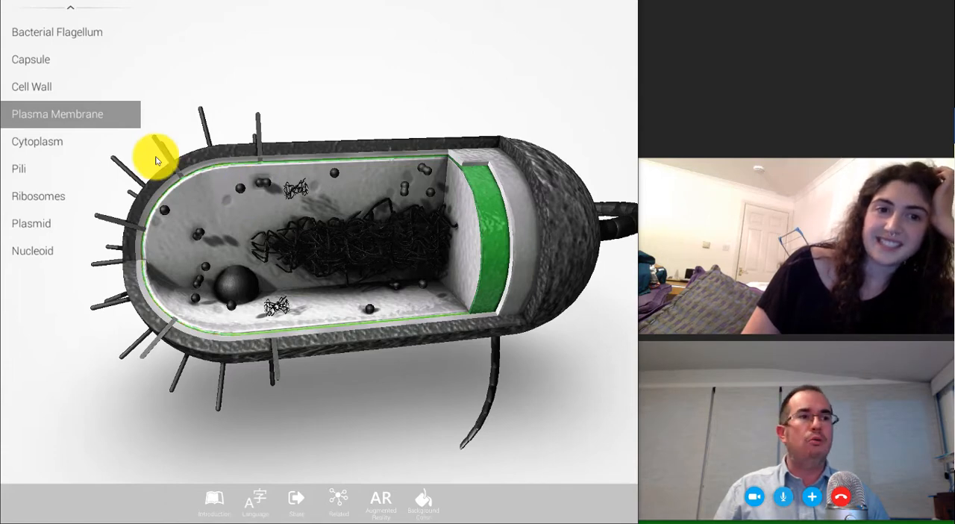
{"action": "mouse_move", "coordinate": [916, 388]}
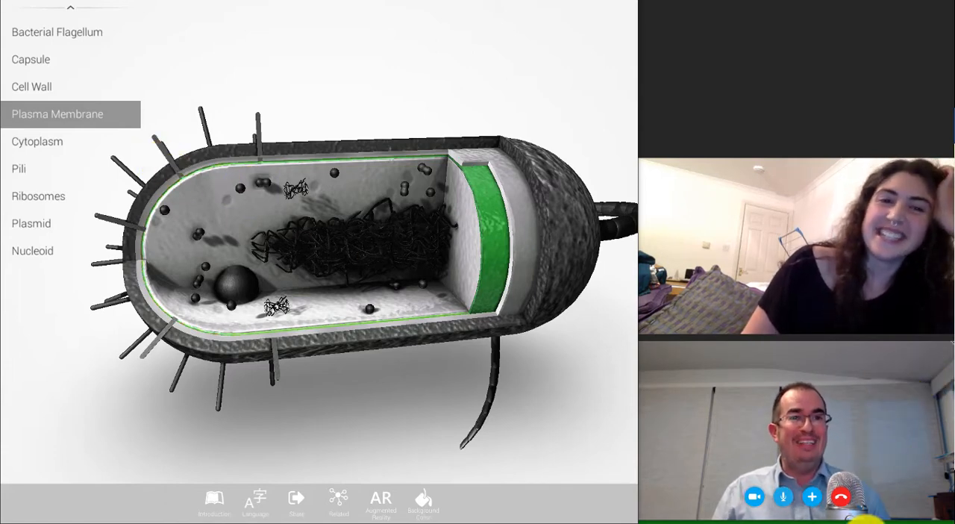
{"action": "mouse_move", "coordinate": [45, 146]}
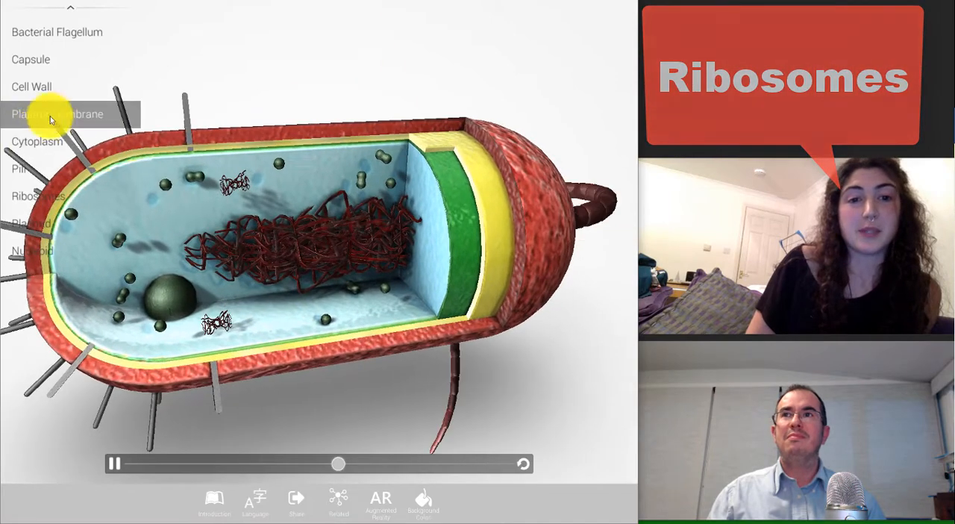
- Highlight the ribosomes and cytoplasm, then the nucleoid DNA region inside the cell
{"action": "left_click", "coordinate": [38, 196]}
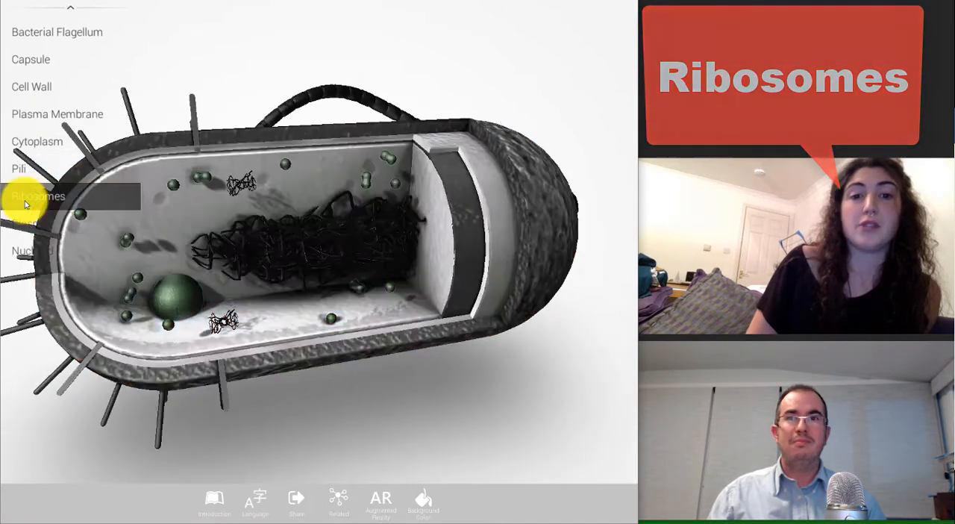
{"action": "left_click", "coordinate": [39, 196]}
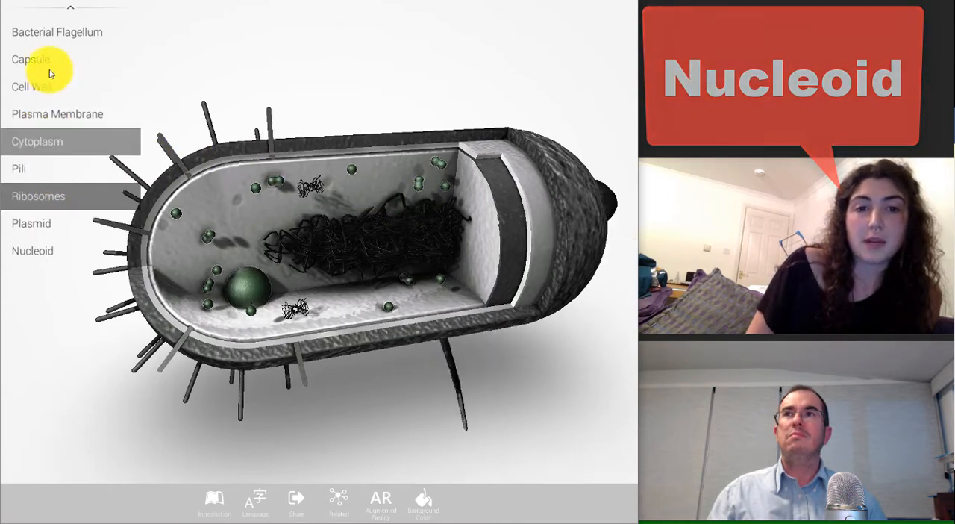
{"action": "left_click", "coordinate": [33, 251]}
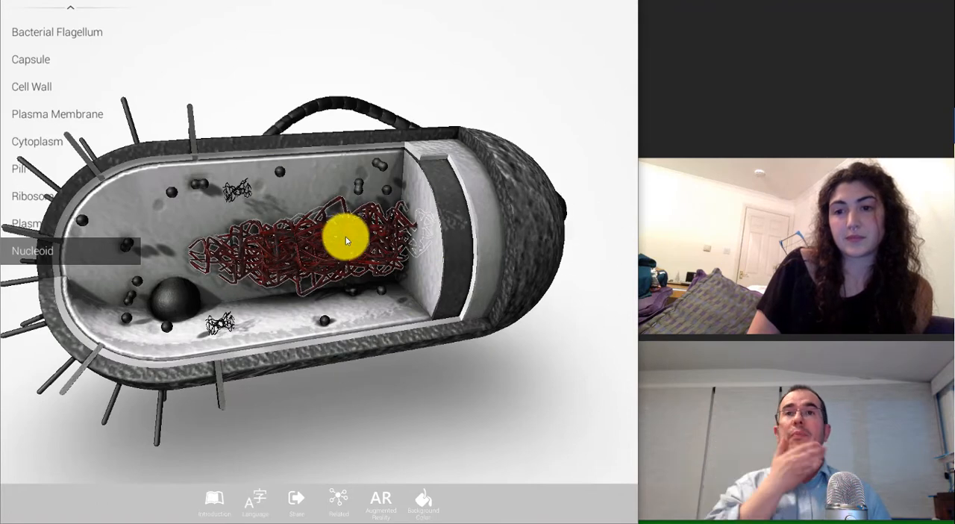
- Rotate the cutaway cell until the flagellum appears above it, keeping the nucleoid highlighted
{"action": "left_click_drag", "start_coordinate": [346, 239], "coordinate": [365, 385]}
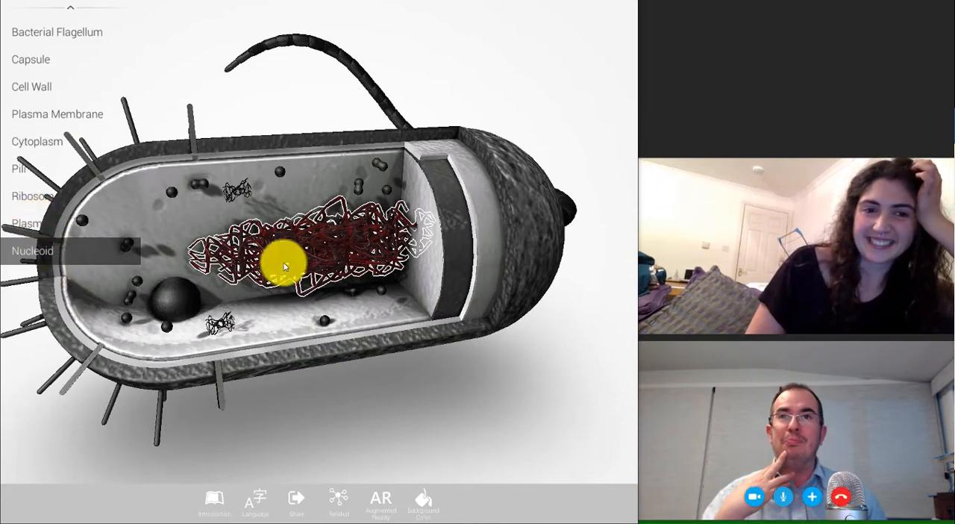
{"action": "left_click_drag", "start_coordinate": [284, 266], "coordinate": [299, 286]}
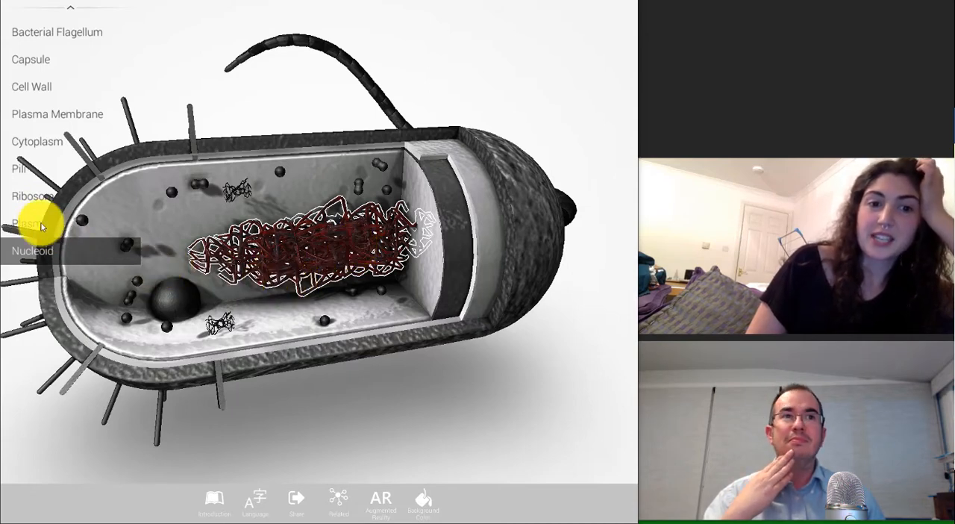
- Clear the highlighted parts back to the closed exterior view, then highlight the pili
{"action": "left_click", "coordinate": [32, 224]}
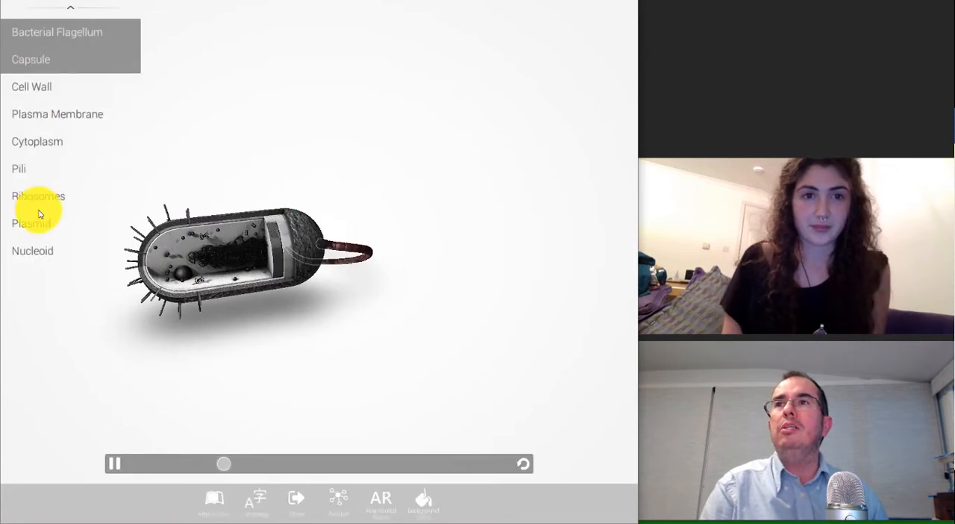
{"action": "left_click", "coordinate": [31, 224]}
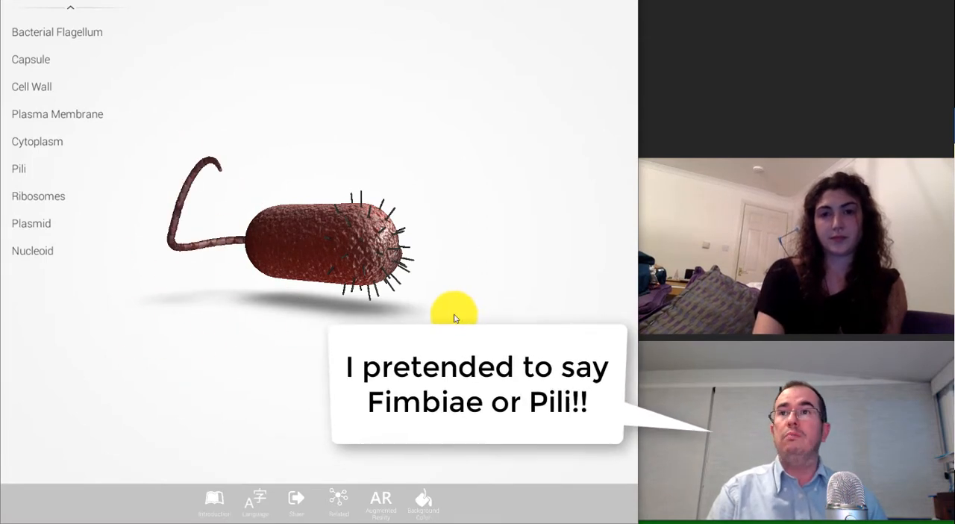
{"action": "left_click", "coordinate": [18, 168]}
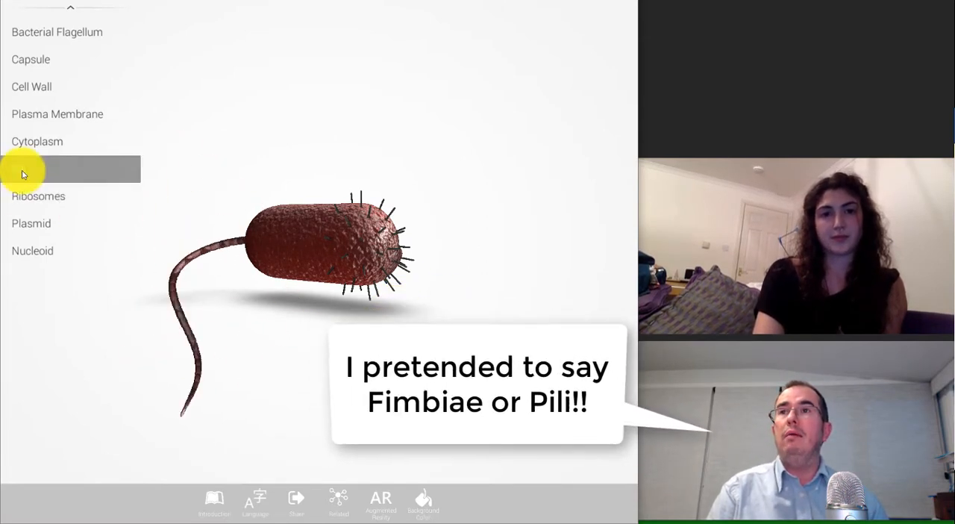